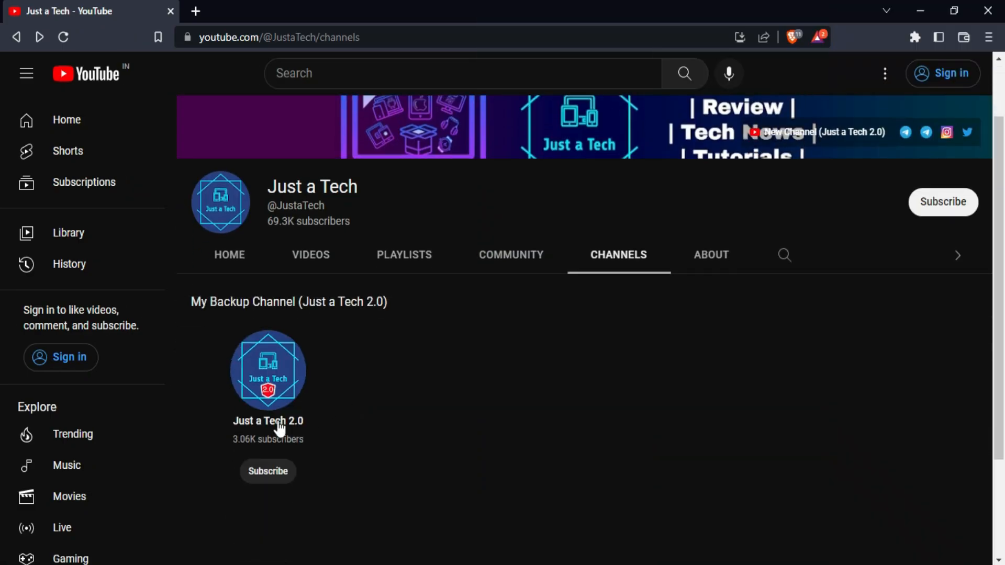
- Open the Just a Tech 2.0 backup channel's page from the Channels list
click(268, 370)
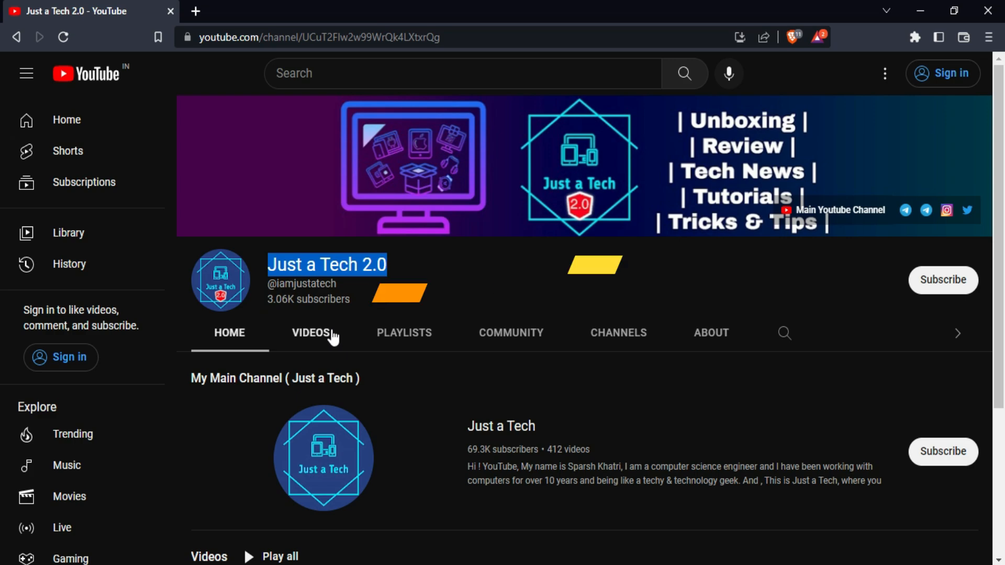
click(311, 333)
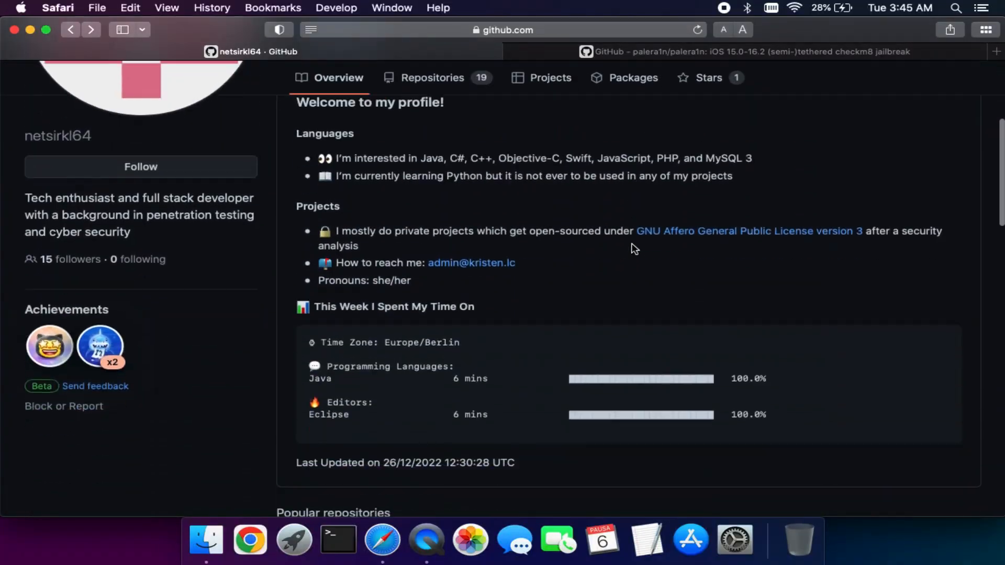
- Go into the palera1n-High-Sierra repository and open its latest release, Build 419
scroll(down, 3)
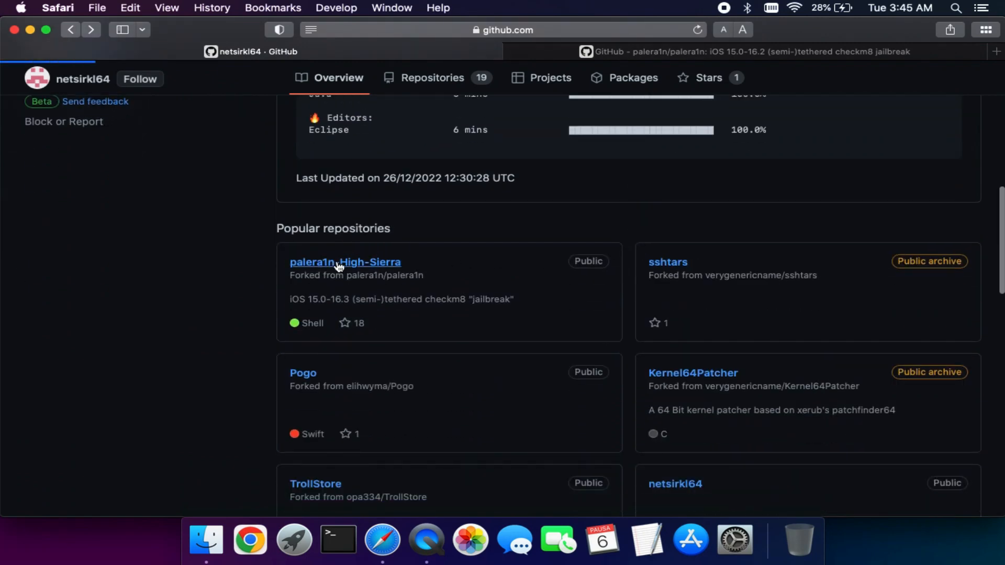
click(344, 262)
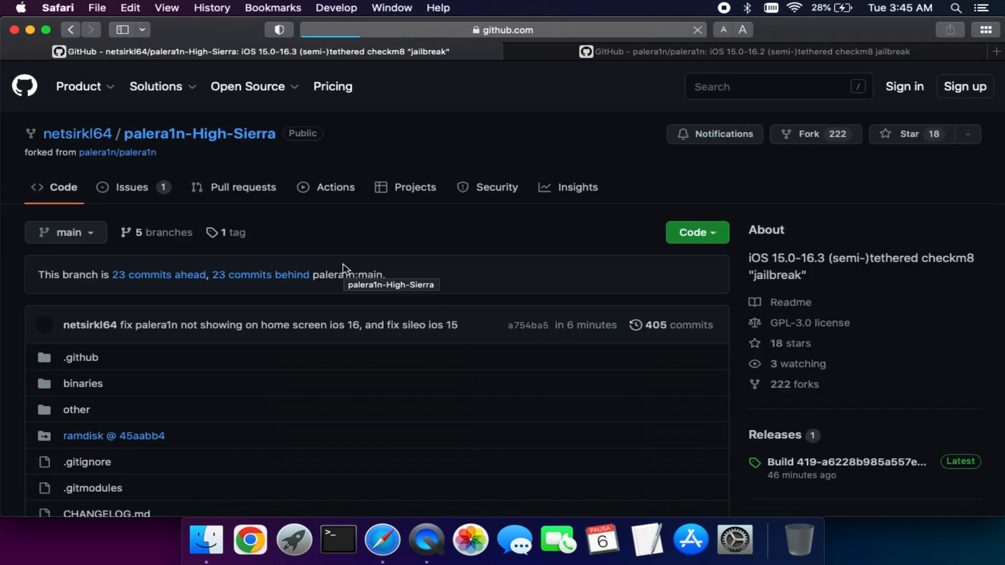
scroll(down, 3)
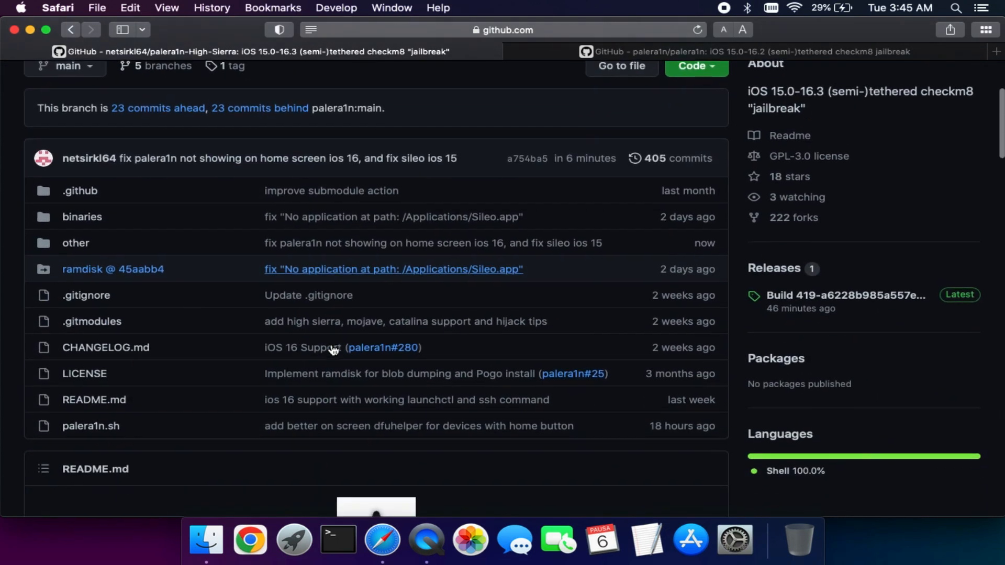
scroll(down, 3)
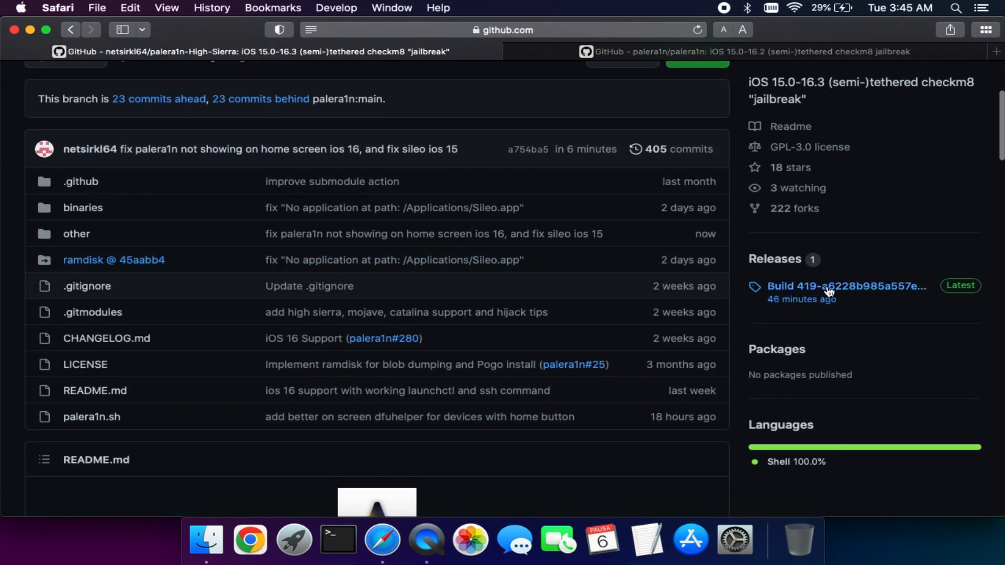
click(841, 286)
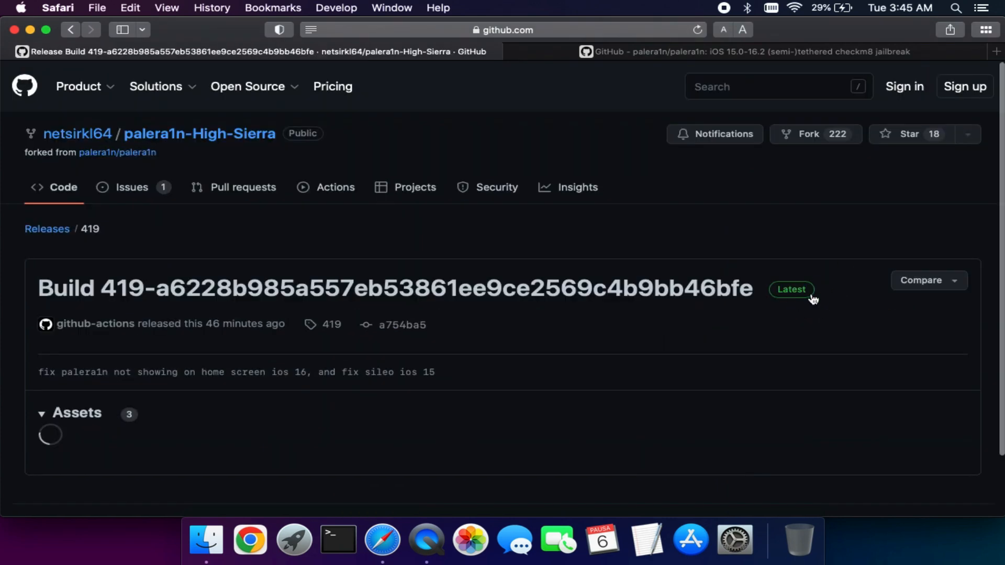
- Download the palera1n.dmg asset from the Build 419 release
scroll(down, 3)
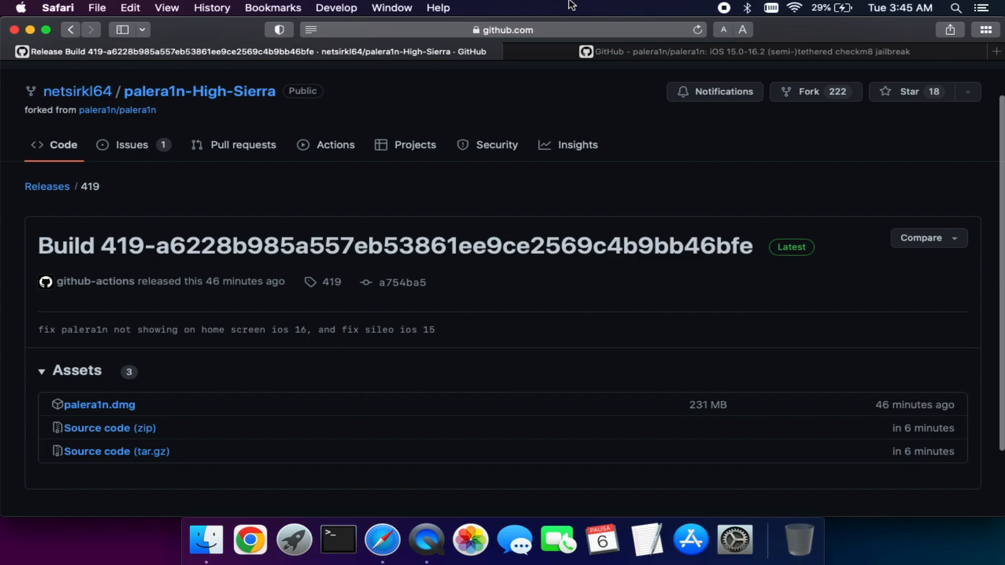
scroll(down, 3)
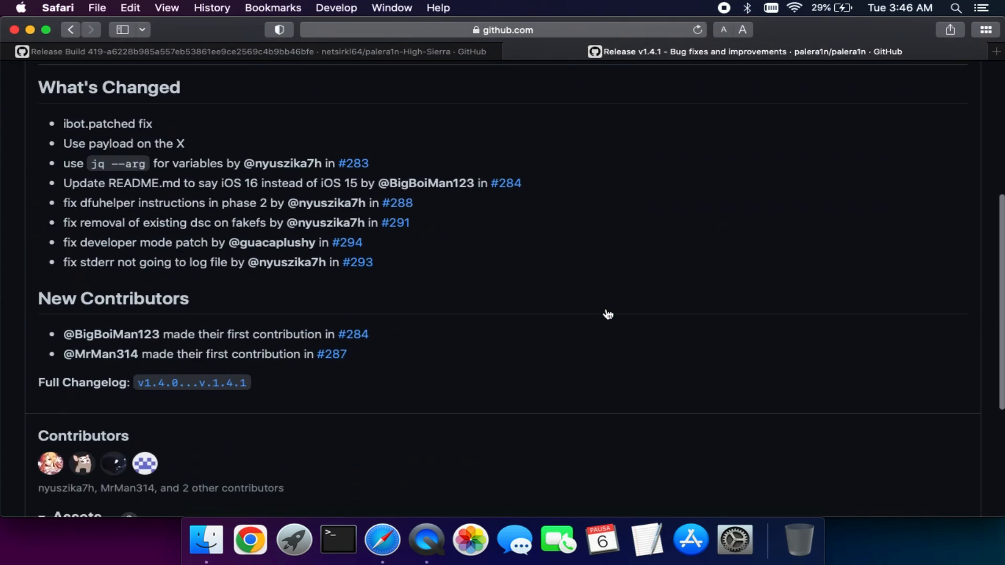
click(256, 51)
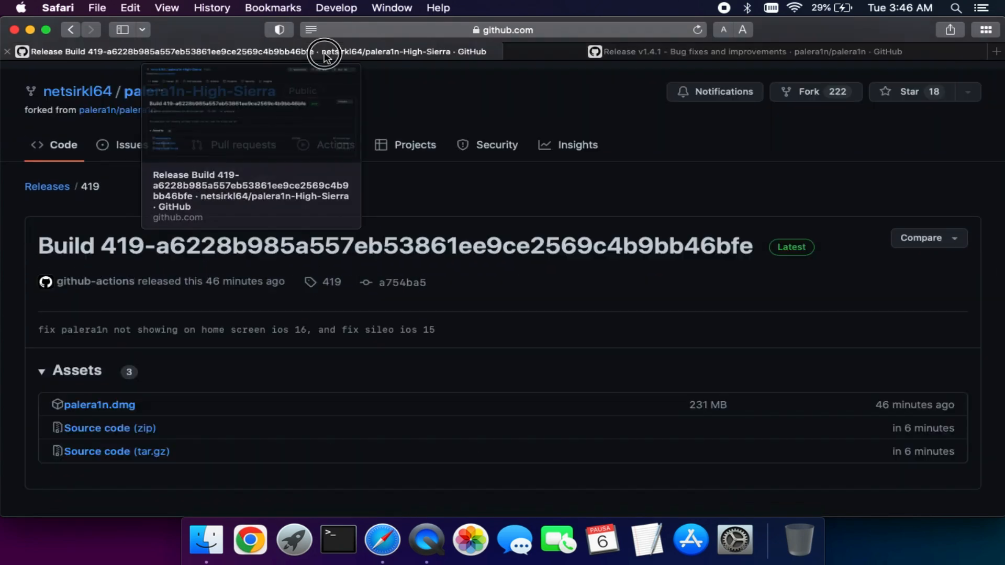
click(99, 404)
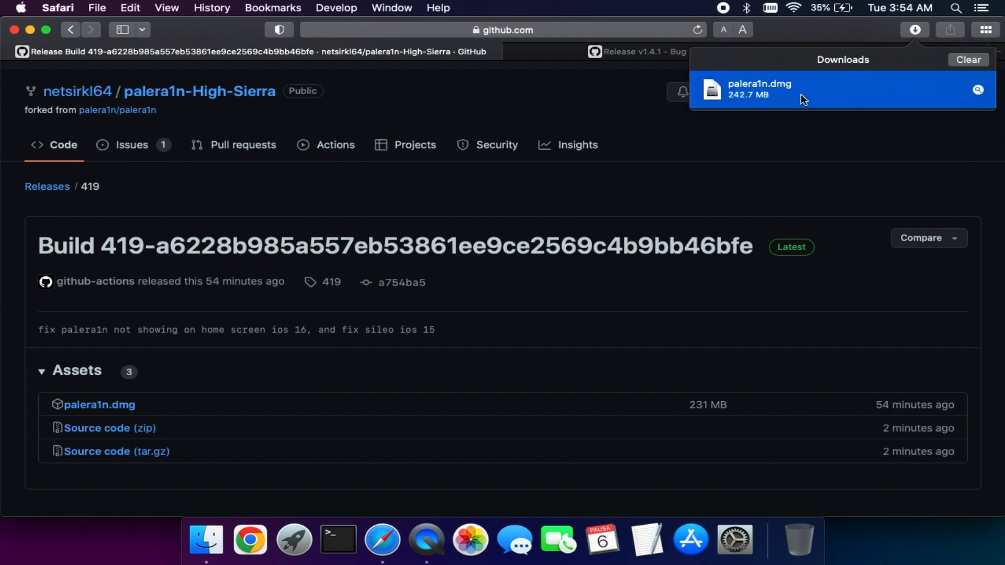
- Copy the palera1n app from palera1n.dmg to the Desktop and launch it
double_click(760, 89)
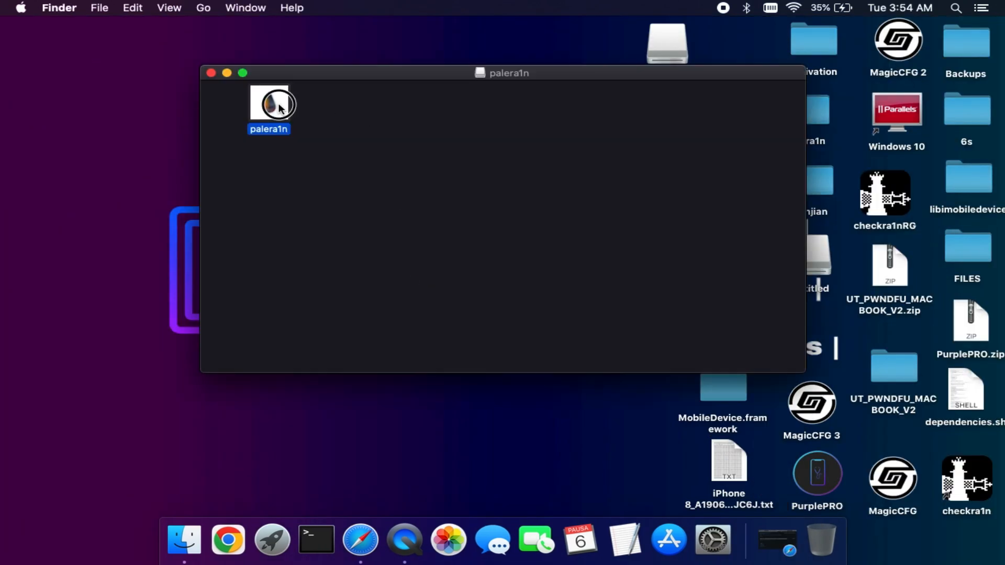
drag(269, 105, 90, 125)
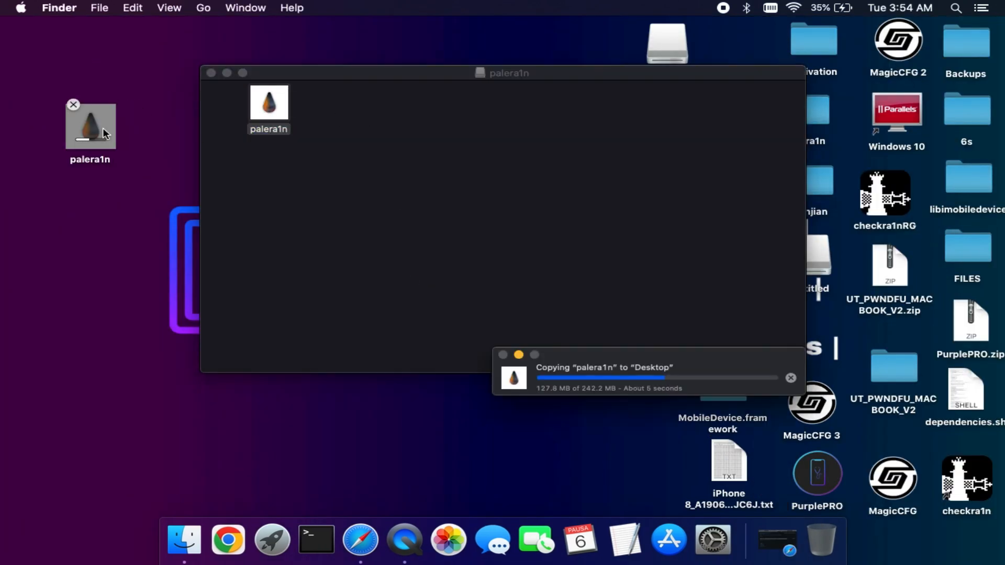
click(210, 73)
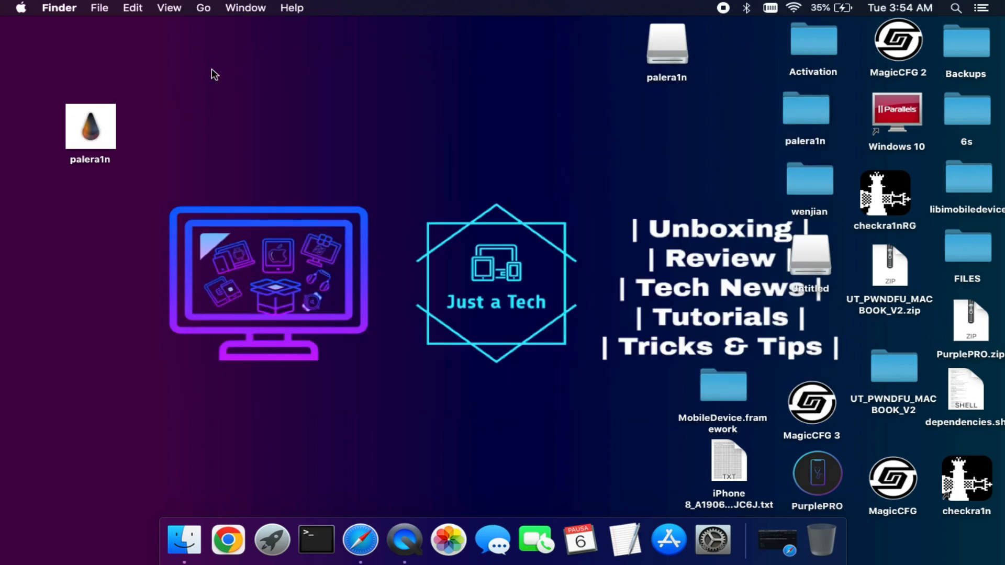
double_click(90, 127)
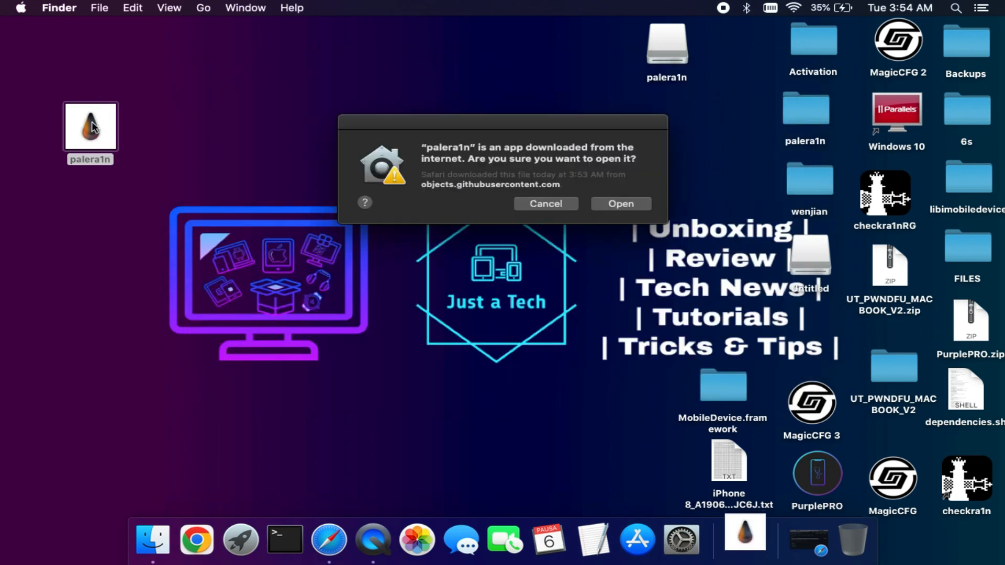
- Confirm the Gatekeeper warning so palera1n opens and detects the iPhone on iOS 16.2
click(618, 205)
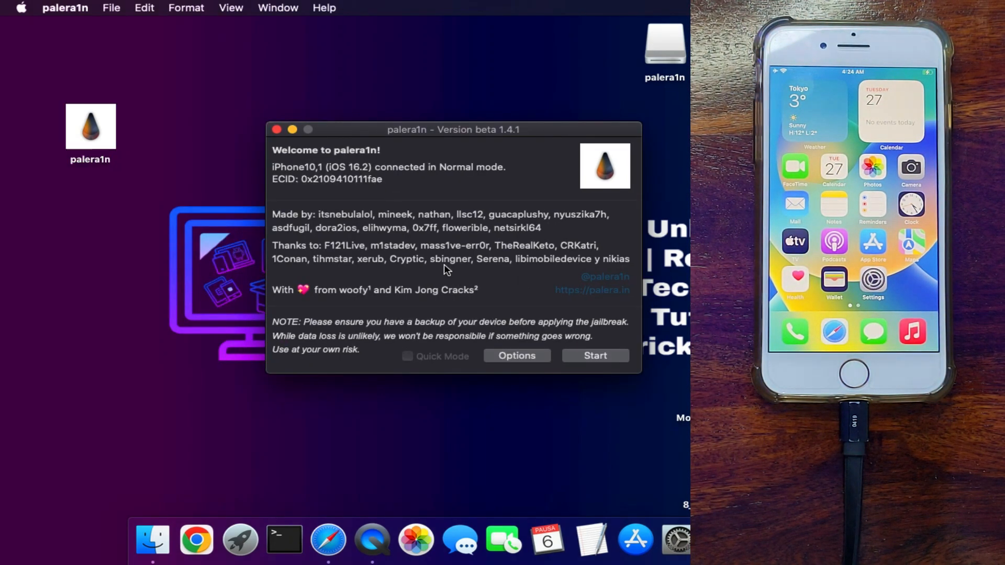
mouse_move(471, 362)
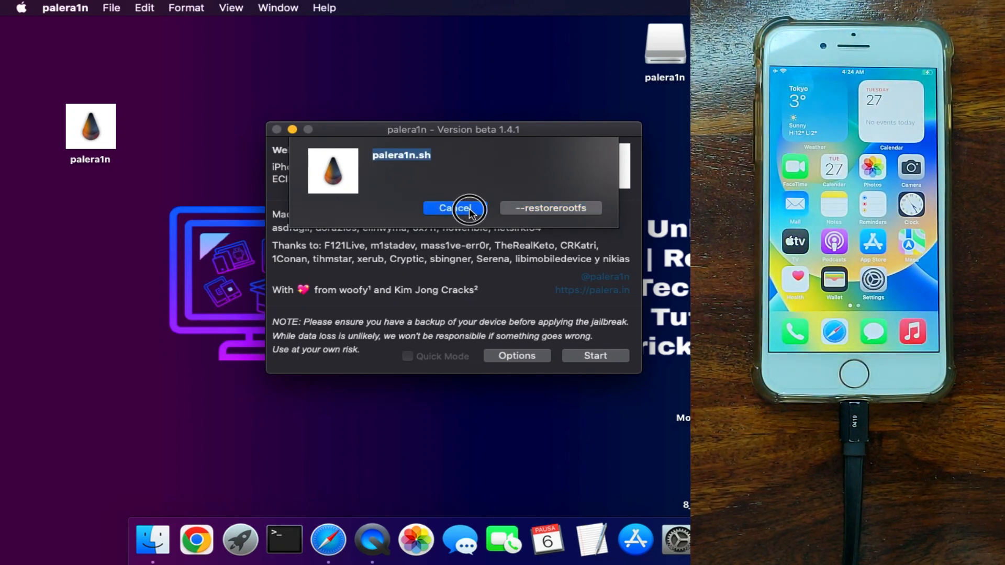
- Decline the --restorerootfs option, review the separate-root-partition warning and switch back to Safari
click(548, 207)
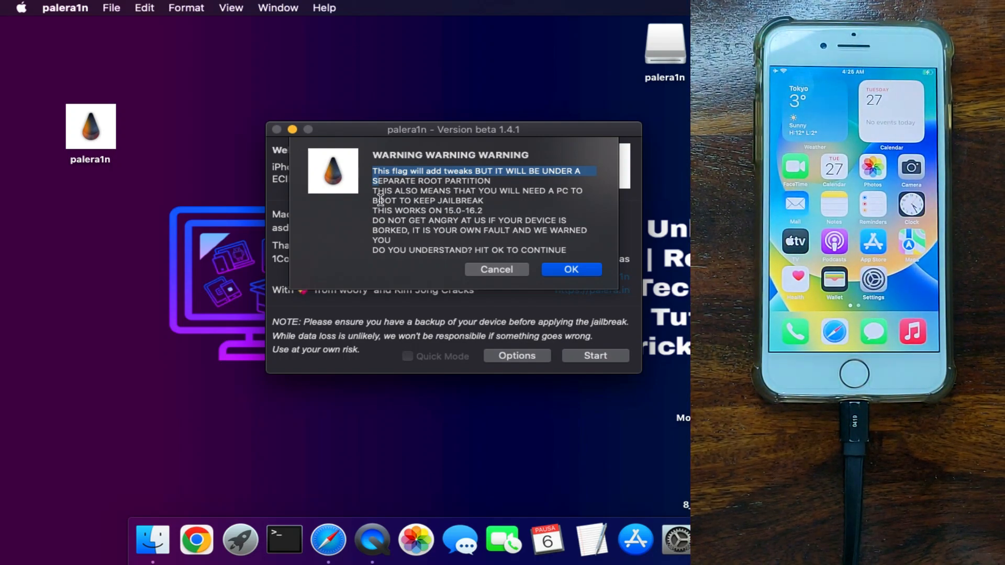
drag(377, 171, 486, 201)
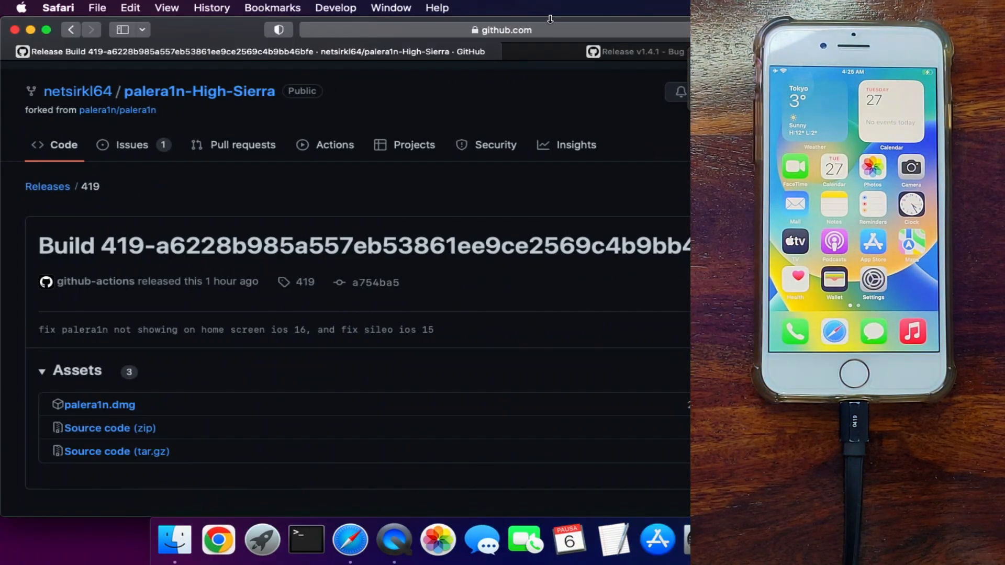
click(638, 51)
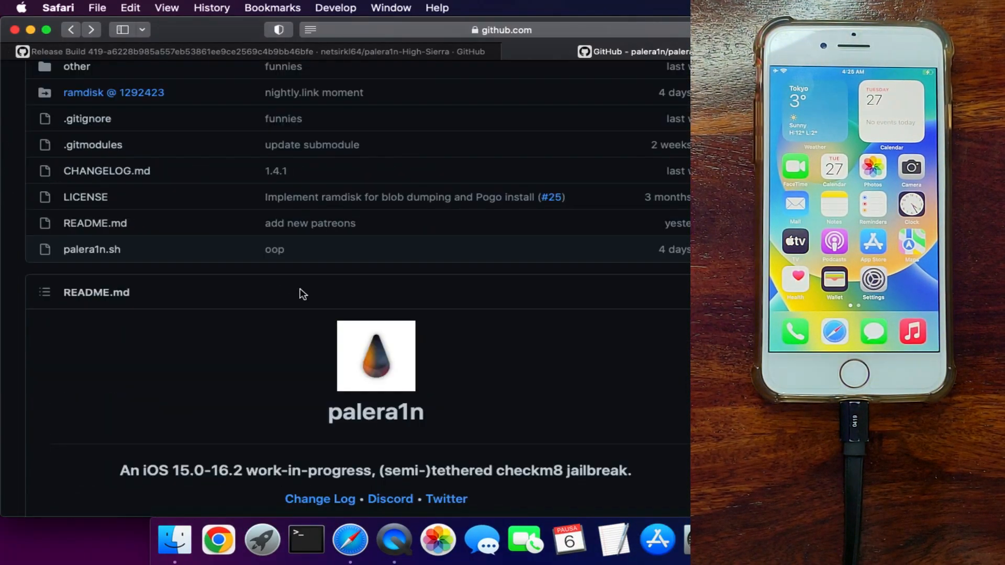
- Scroll the palera1n README down to the Prerequisites and A10/A11 device notes
scroll(down, 3)
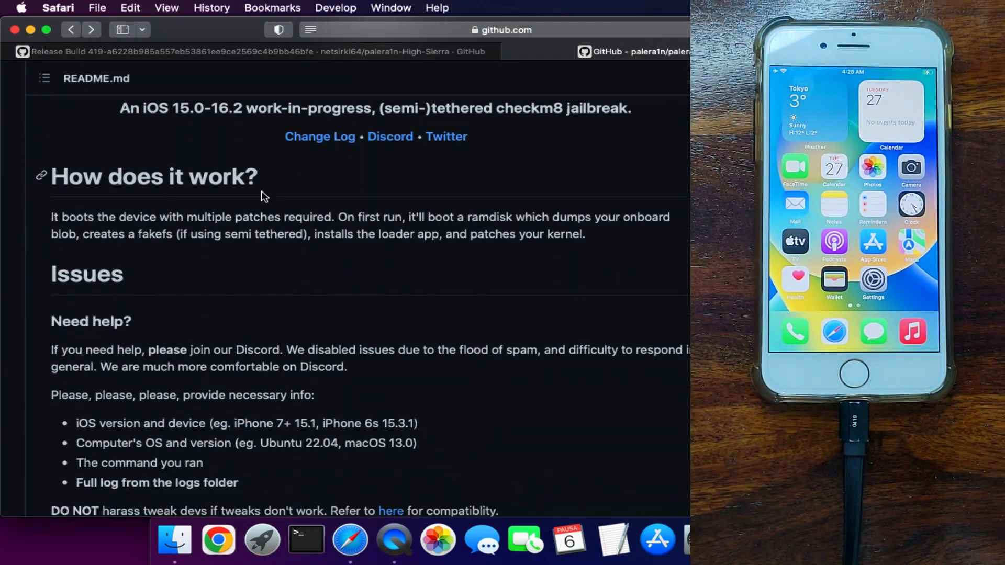
scroll(down, 3)
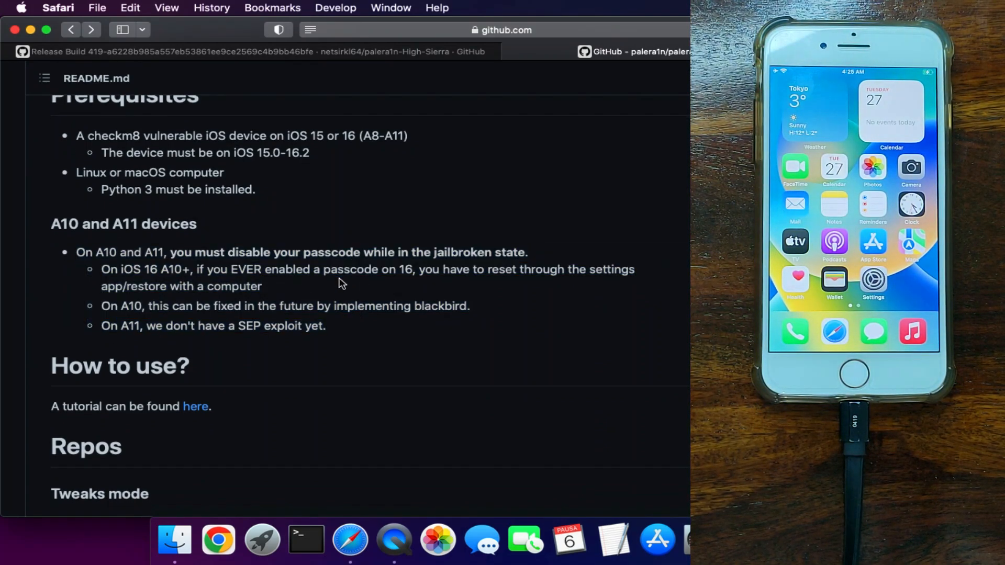
scroll(down, 3)
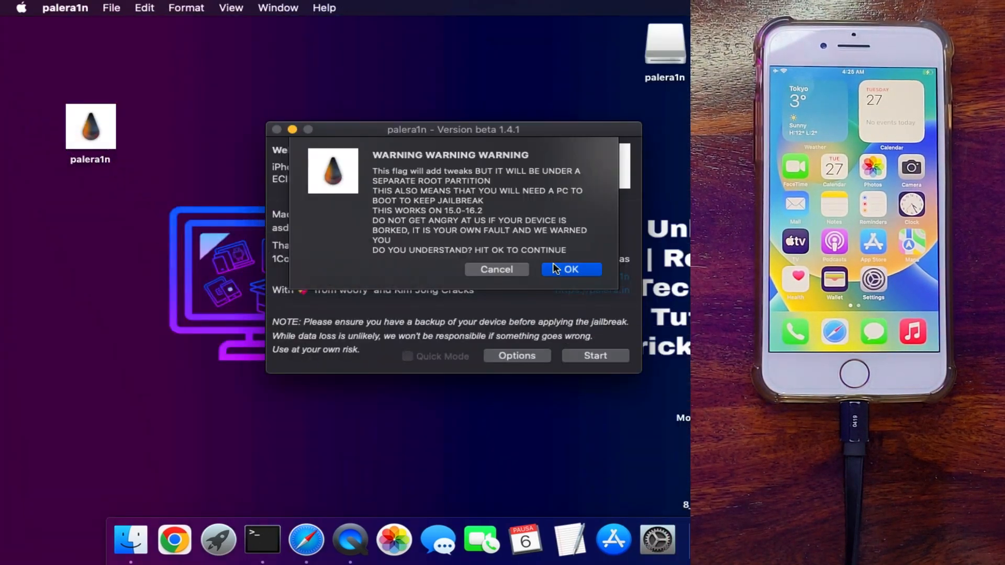
- Accept the tweaks warning so the jailbreak starts and the iPhone enters recovery mode
click(570, 269)
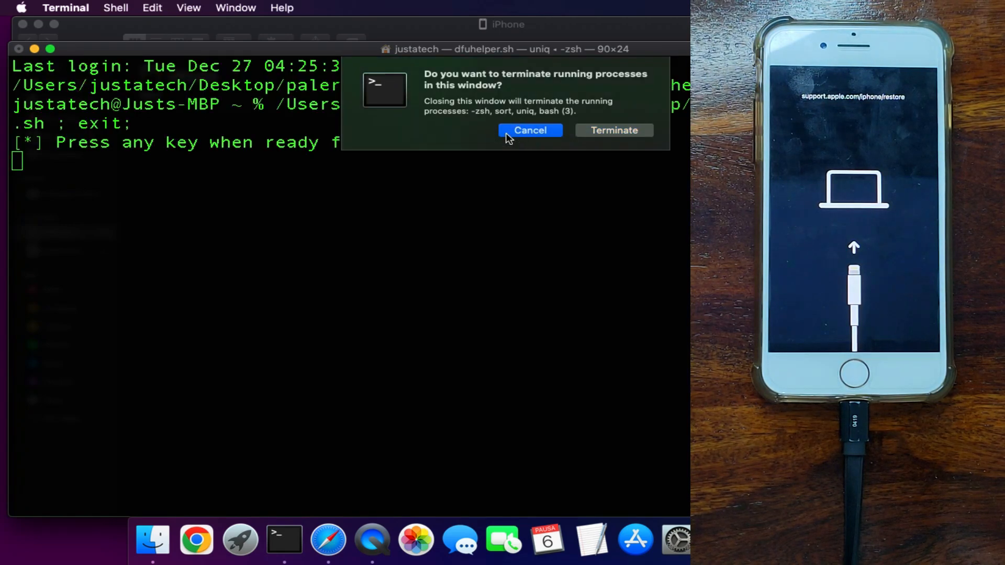
- Keep dfuhelper.sh running and begin the button sequence until the device enters DFU
click(530, 130)
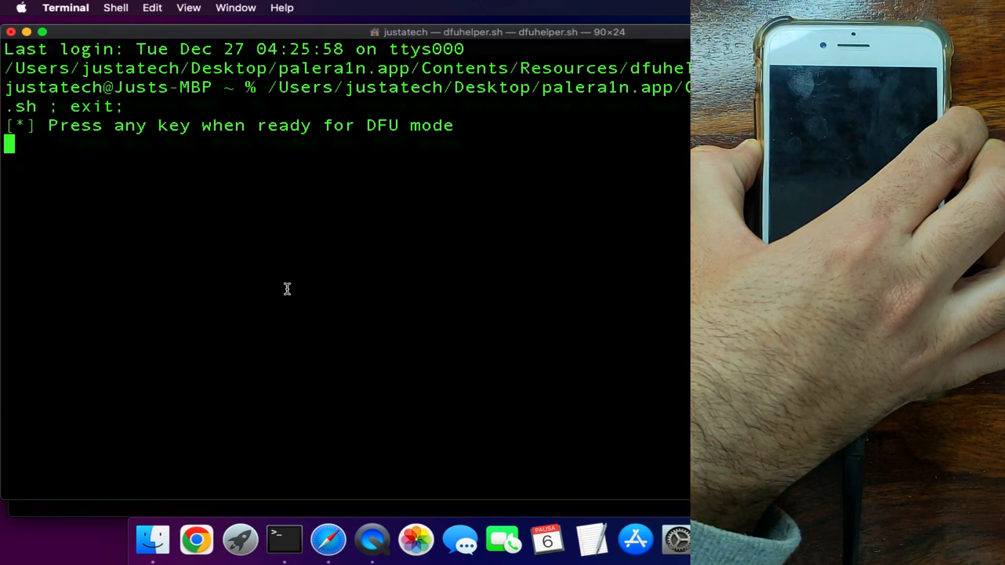
key(enter)
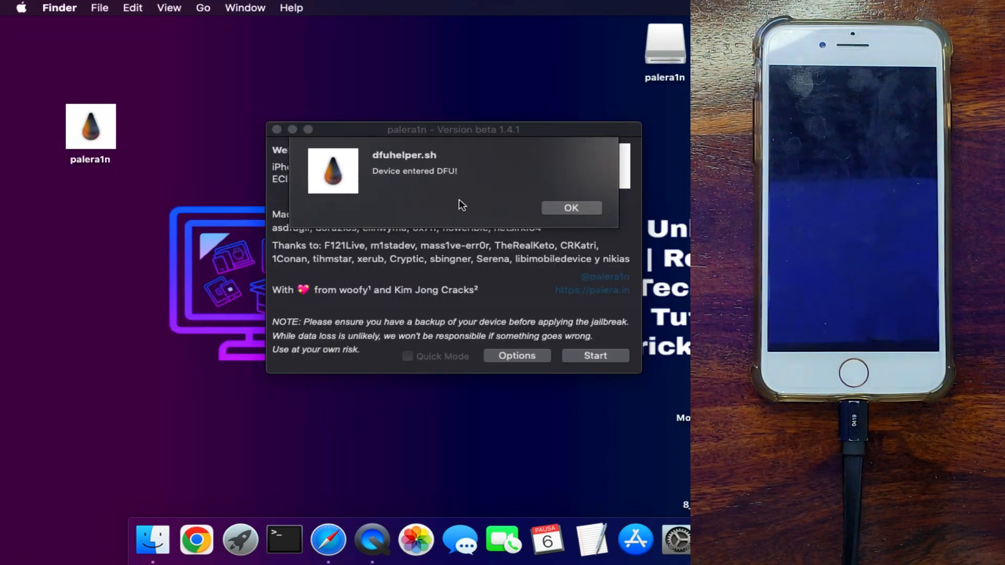
click(569, 207)
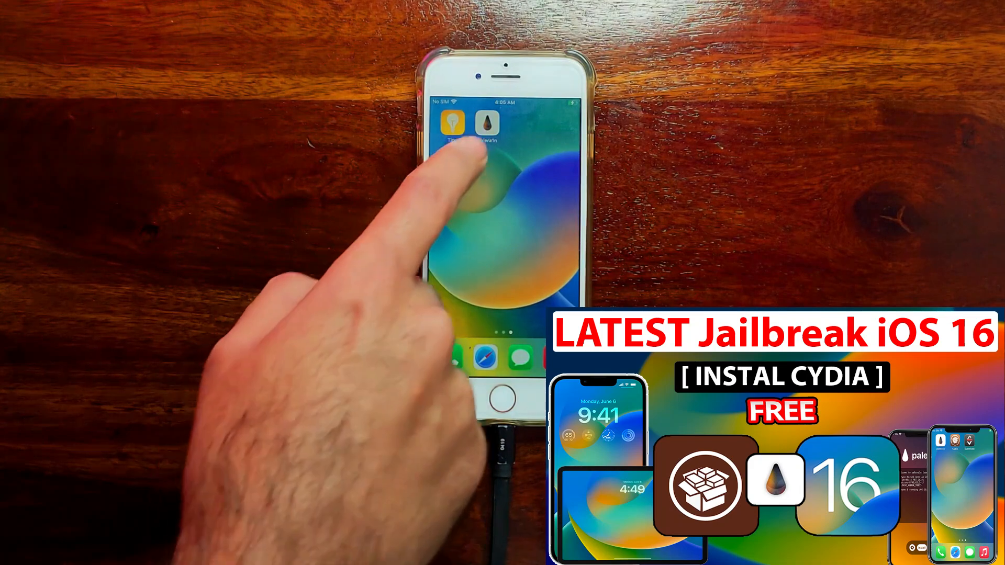
- Install the bootstrap with Sileo as package manager, answering the Substitute crash-log prompt
click(493, 124)
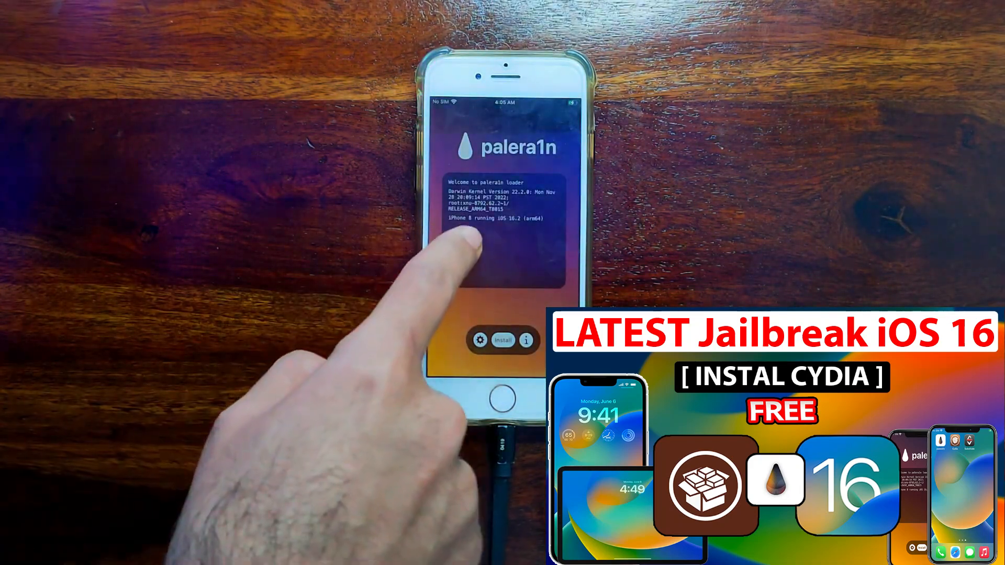
click(483, 340)
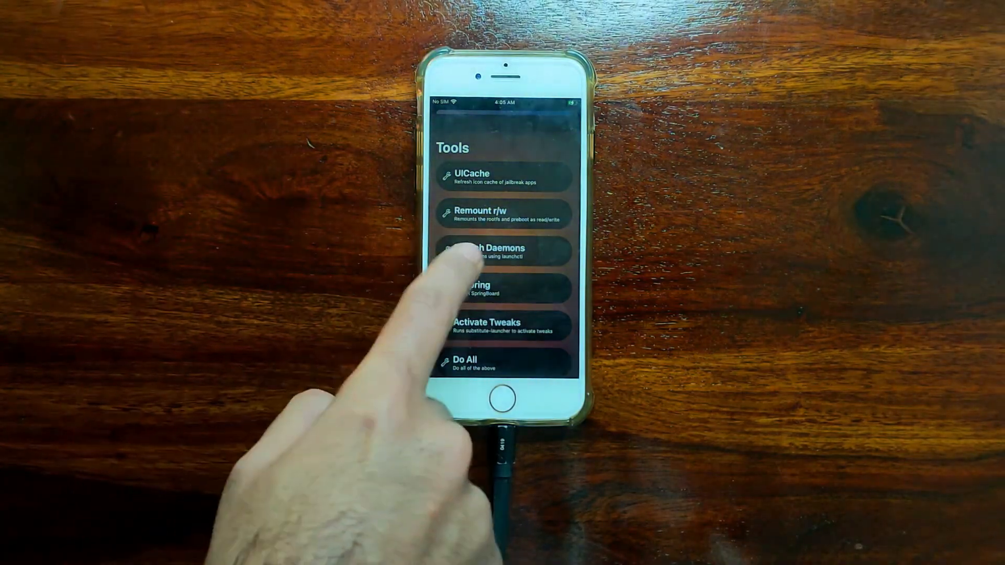
scroll(down, 3)
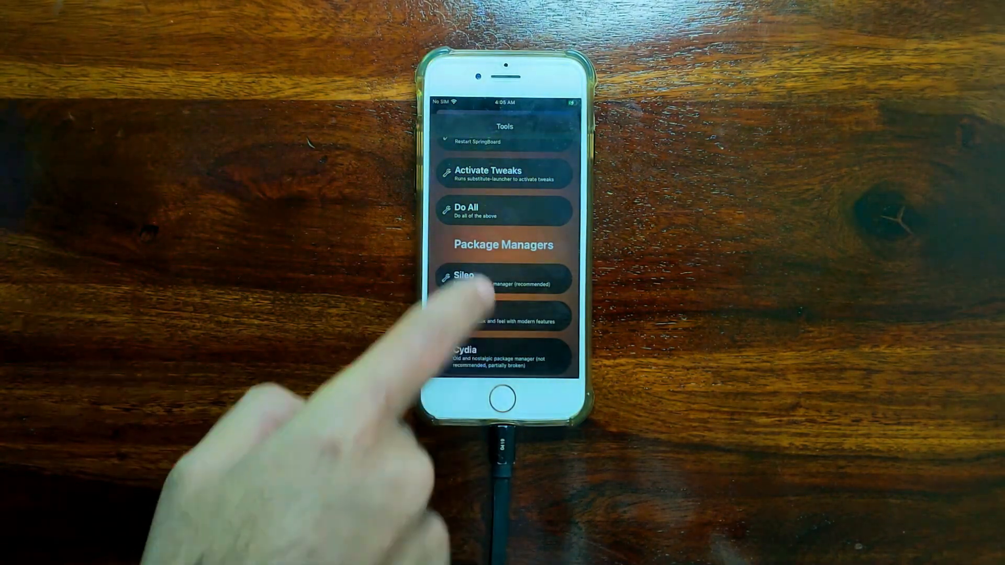
click(504, 280)
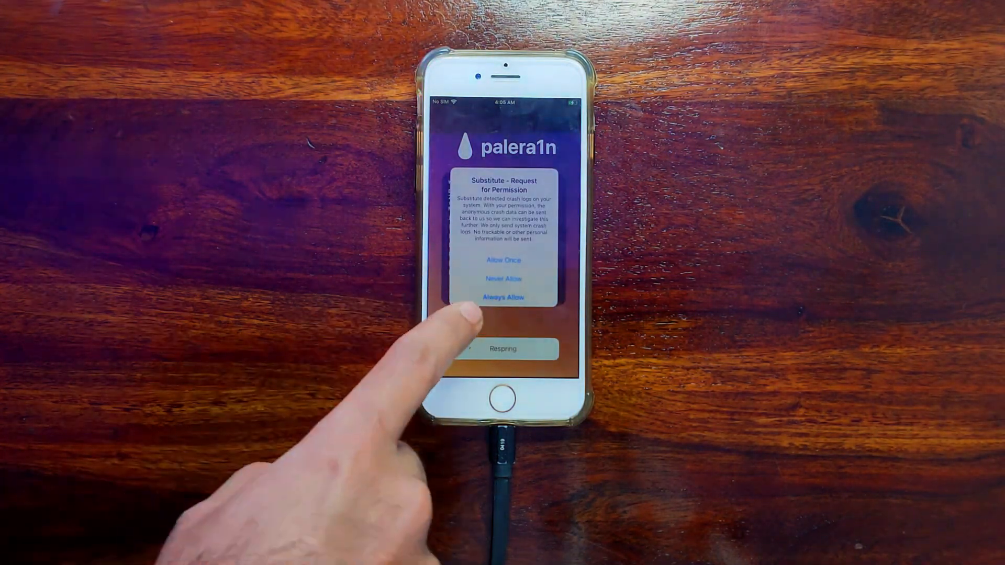
click(503, 296)
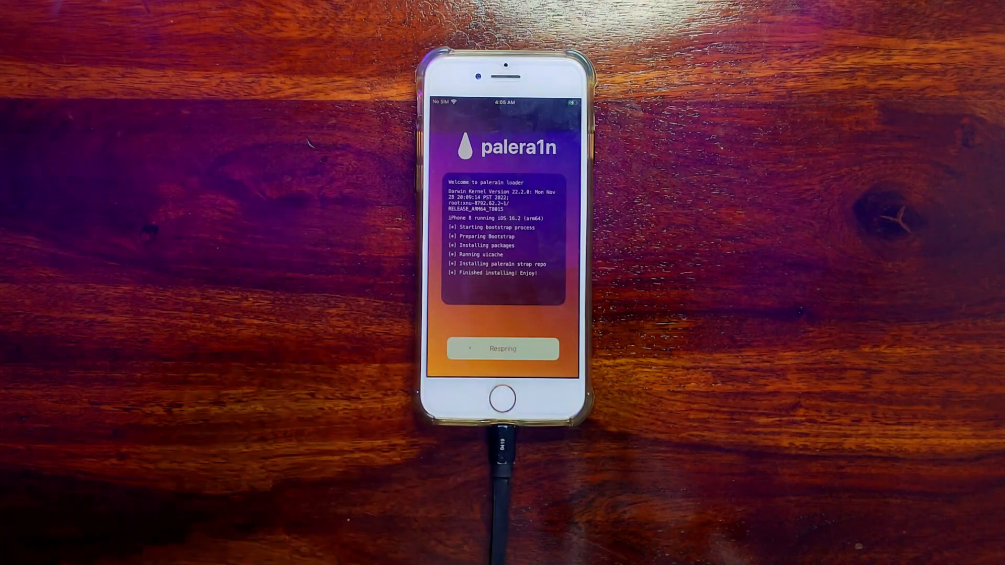
- Respring, check Sileo's Featured and Packages tabs, then return to the home screen
click(501, 348)
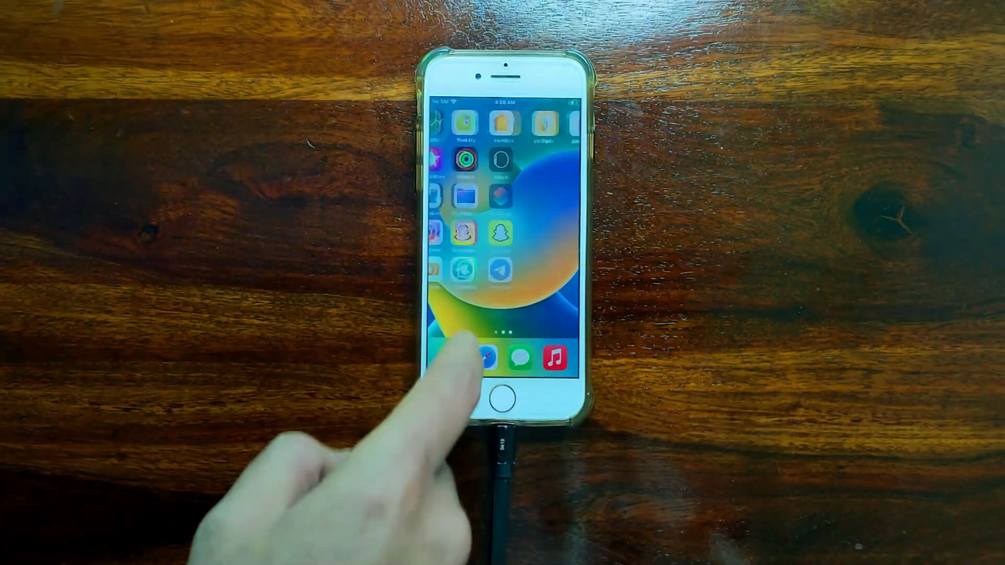
click(465, 356)
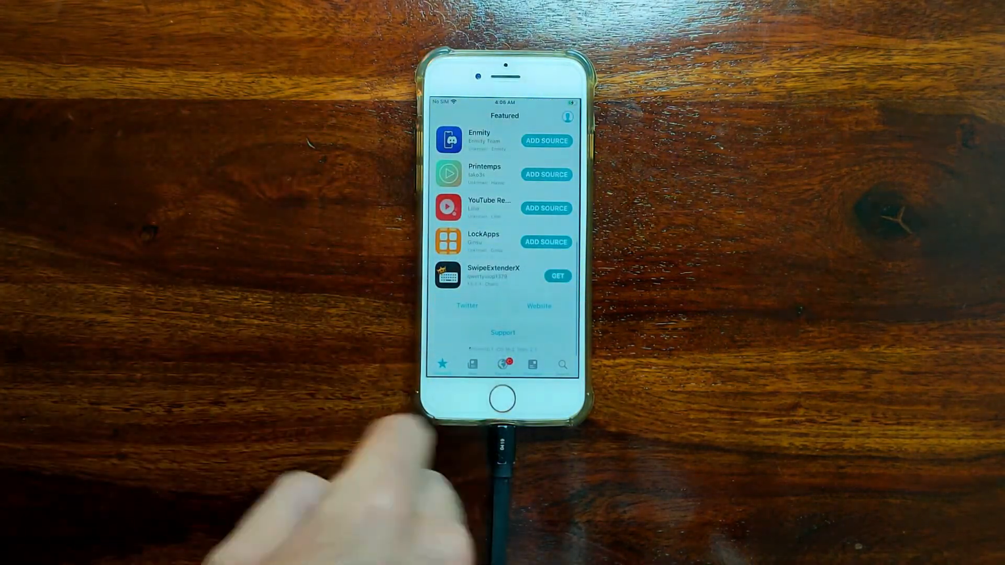
click(473, 365)
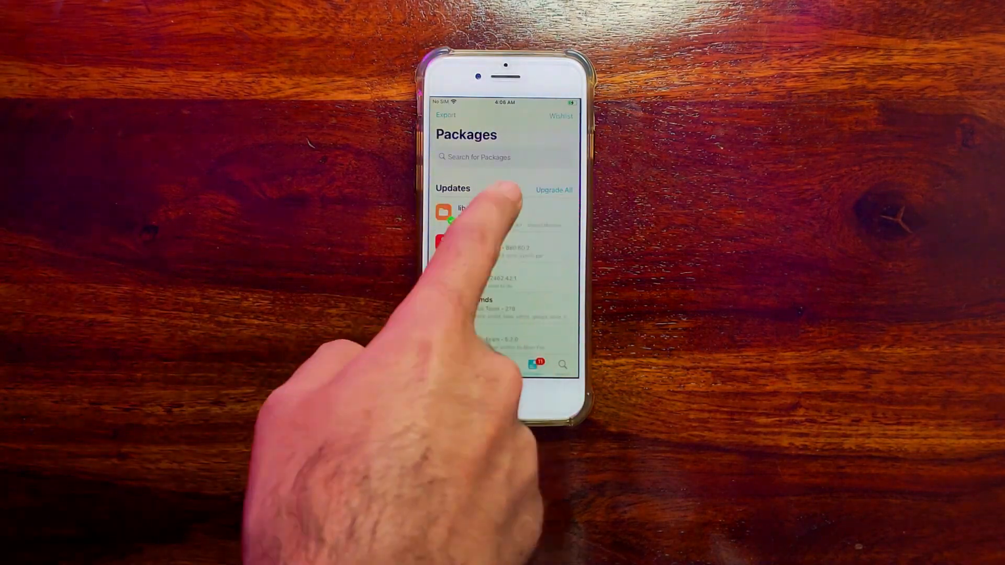
click(553, 190)
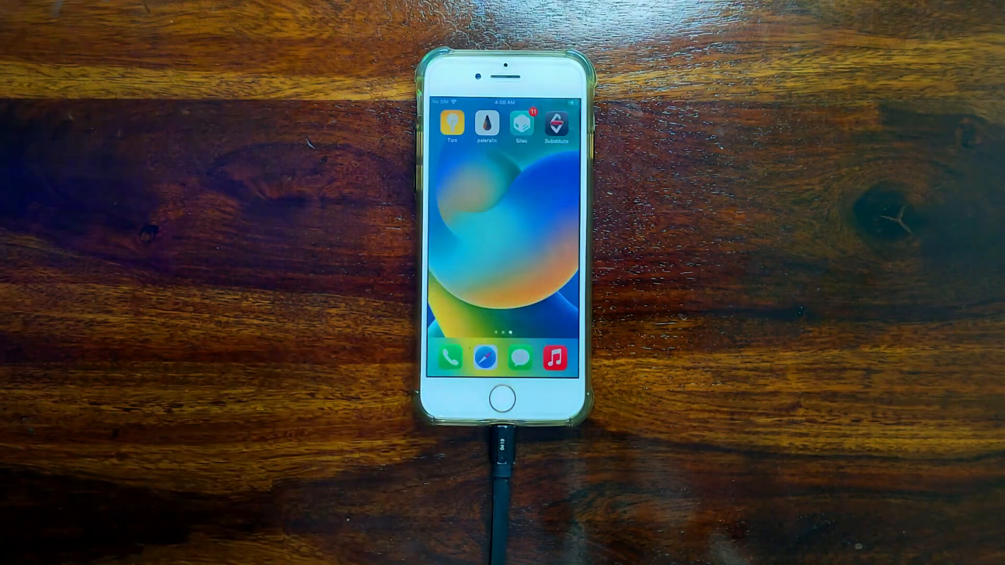
- Reopen the palera1n loader on the jailbroken iPhone and bring up the iOS 15 tweak compatibility list
click(486, 121)
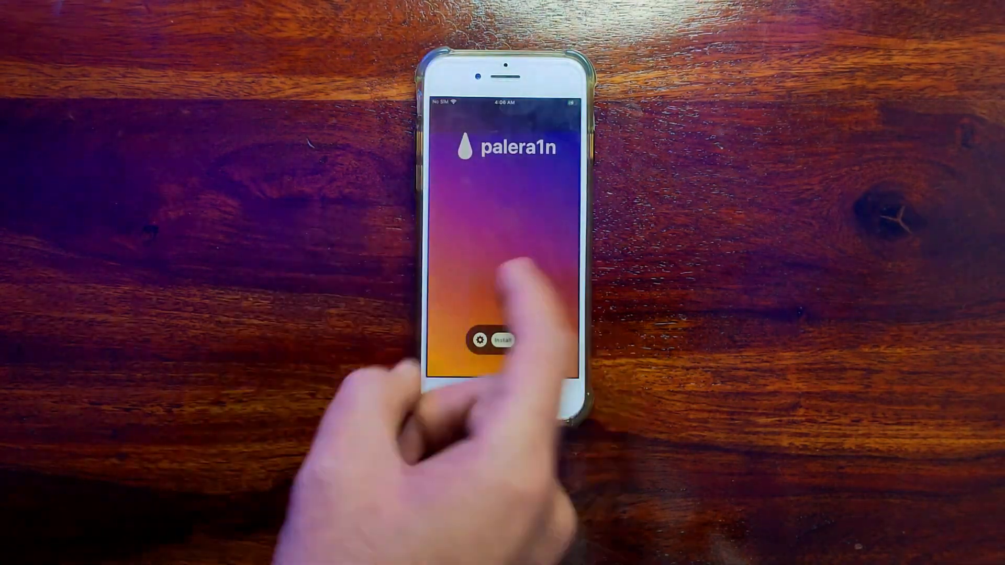
click(503, 339)
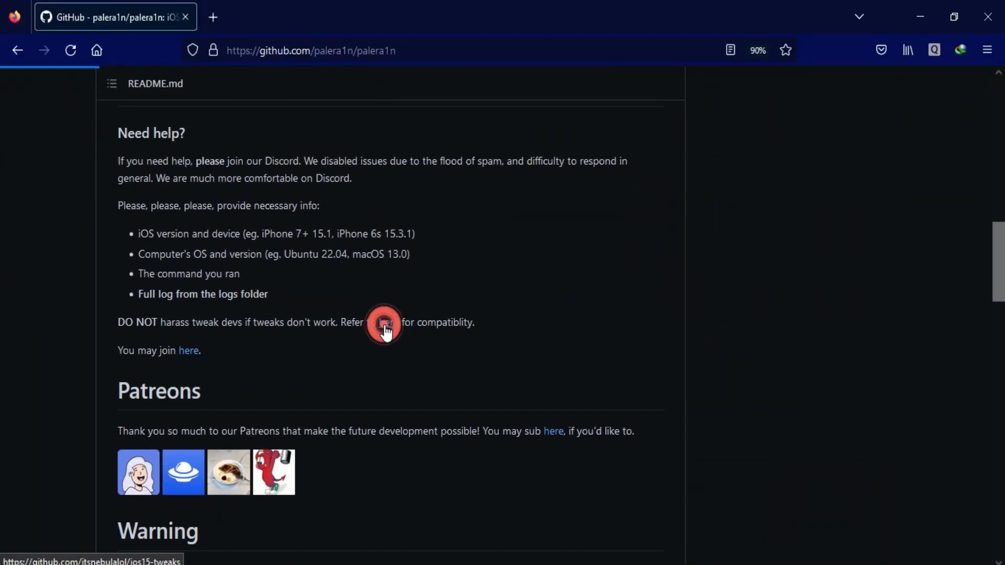
click(384, 323)
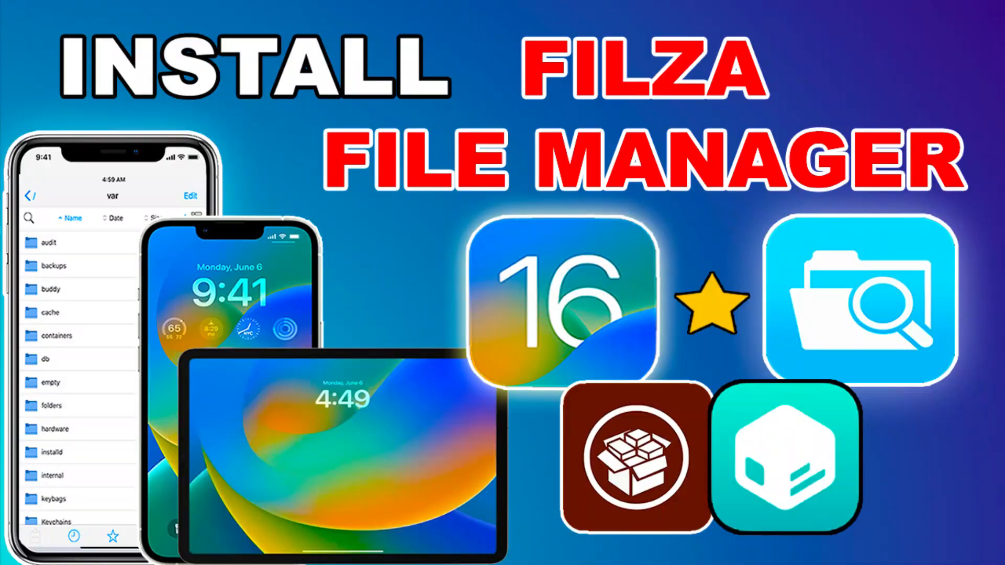